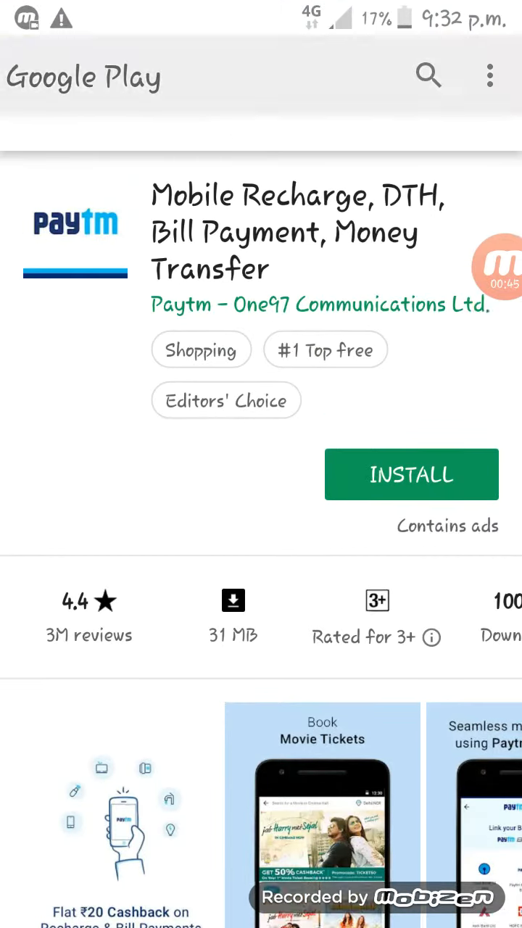
- Search the store for 'oceanborn' from search history to find Oceanborn: Survival on Raft
click(428, 76)
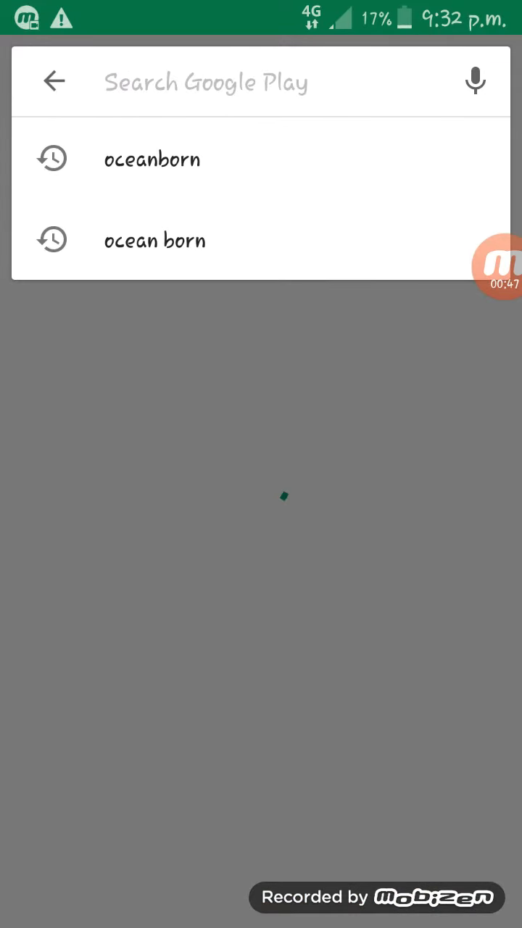
click(152, 159)
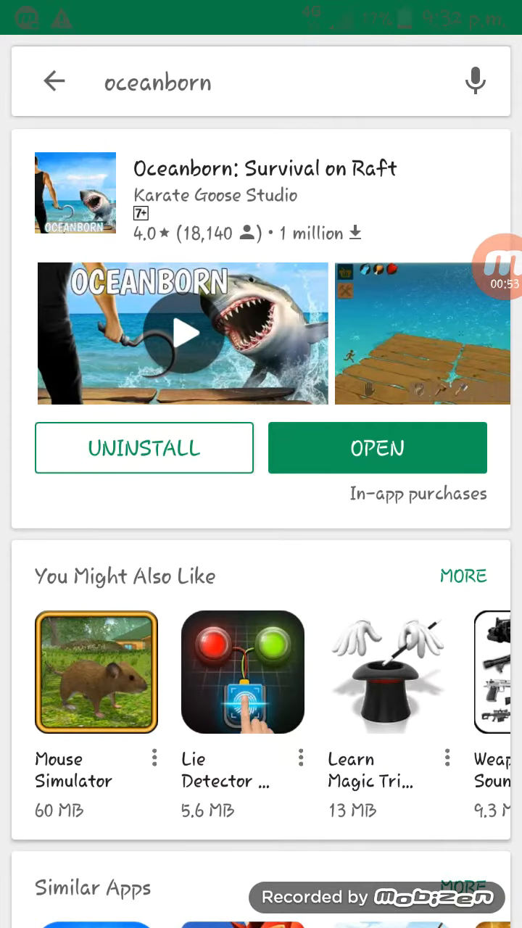
- Scroll through Oceanborn's app page to the update notes and developer contact
scroll(down, 3)
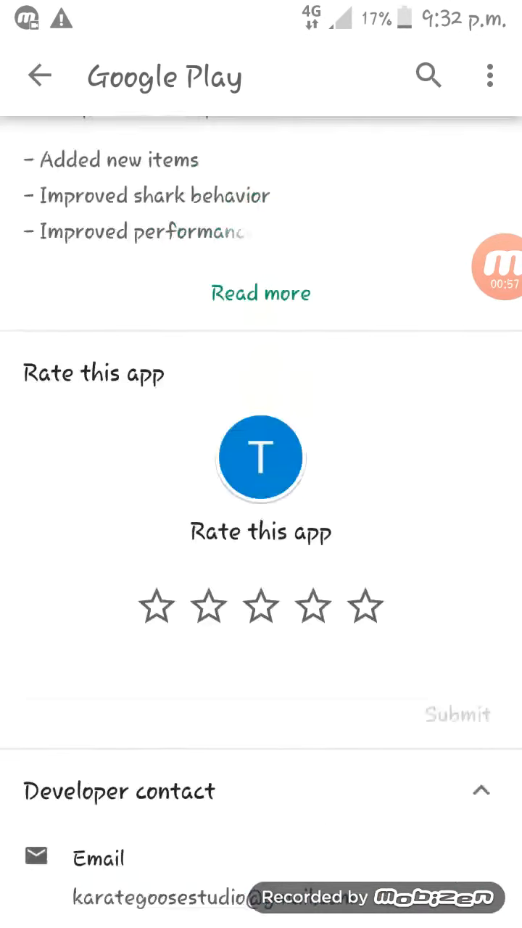
scroll(down, 3)
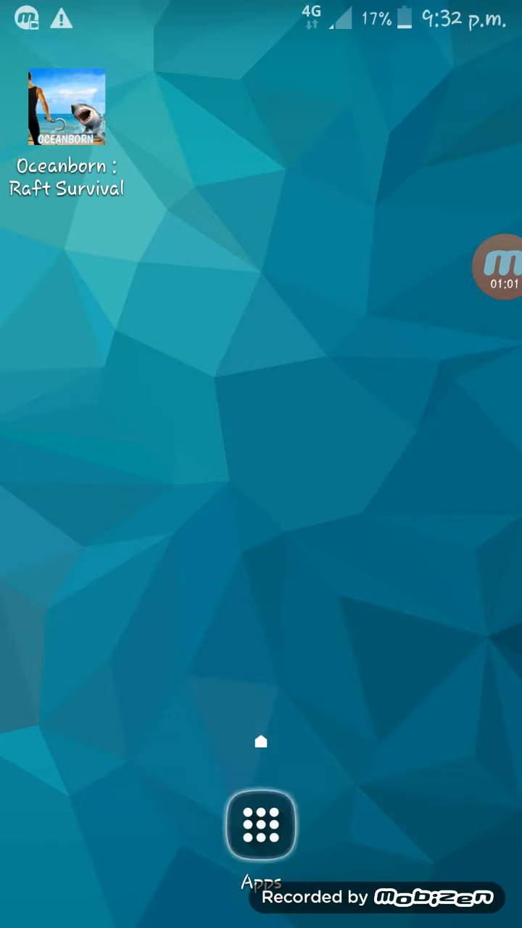
- Launch Oceanborn: Raft Survival from its home screen icon to reach the main menu
click(260, 823)
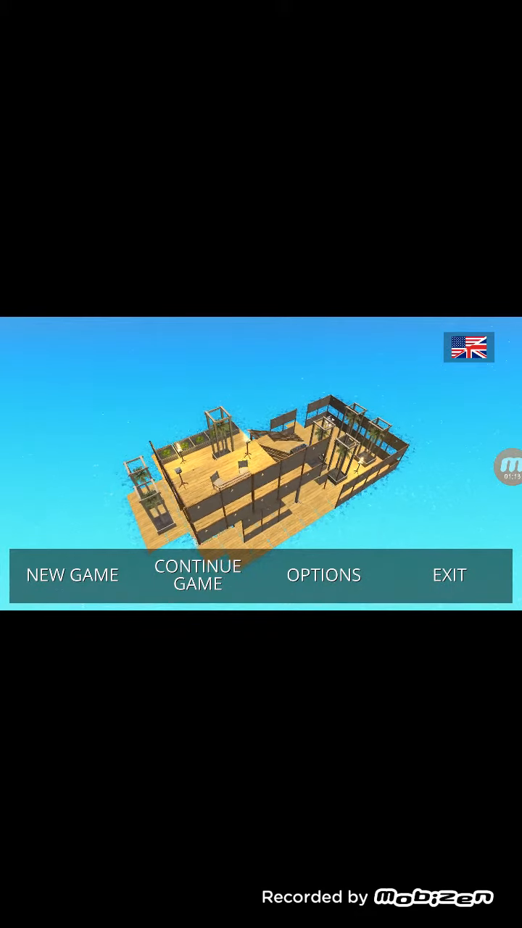
- Start a new game and walk the character forward across the raft
click(194, 575)
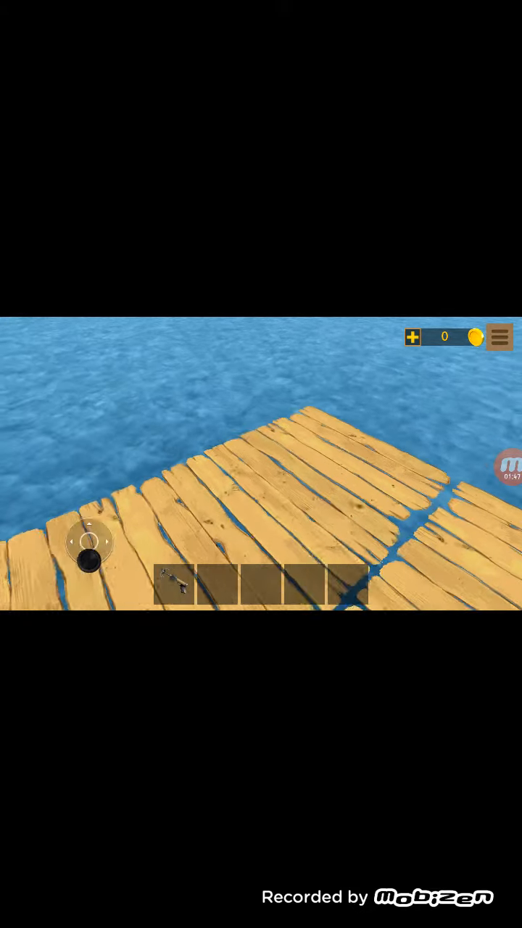
drag(91, 558, 91, 486)
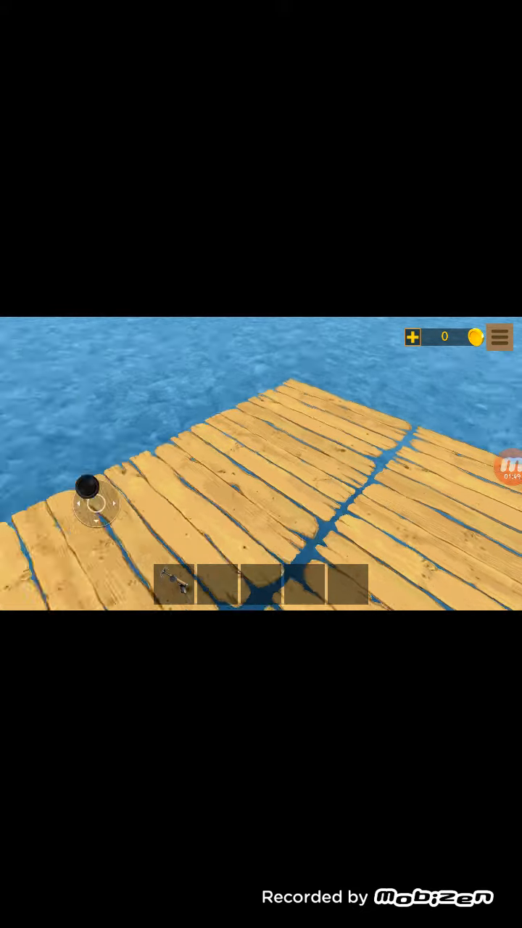